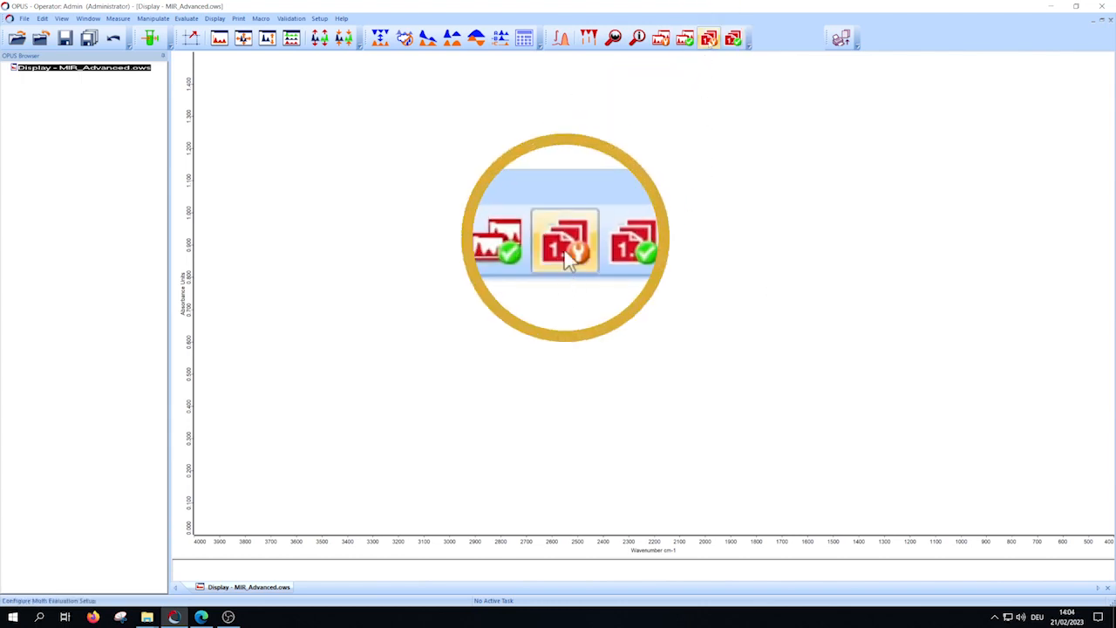
- Start a new Multi Evaluation method and add the AntiWear_Bruker_Ester.INT integration method
left_click(561, 242)
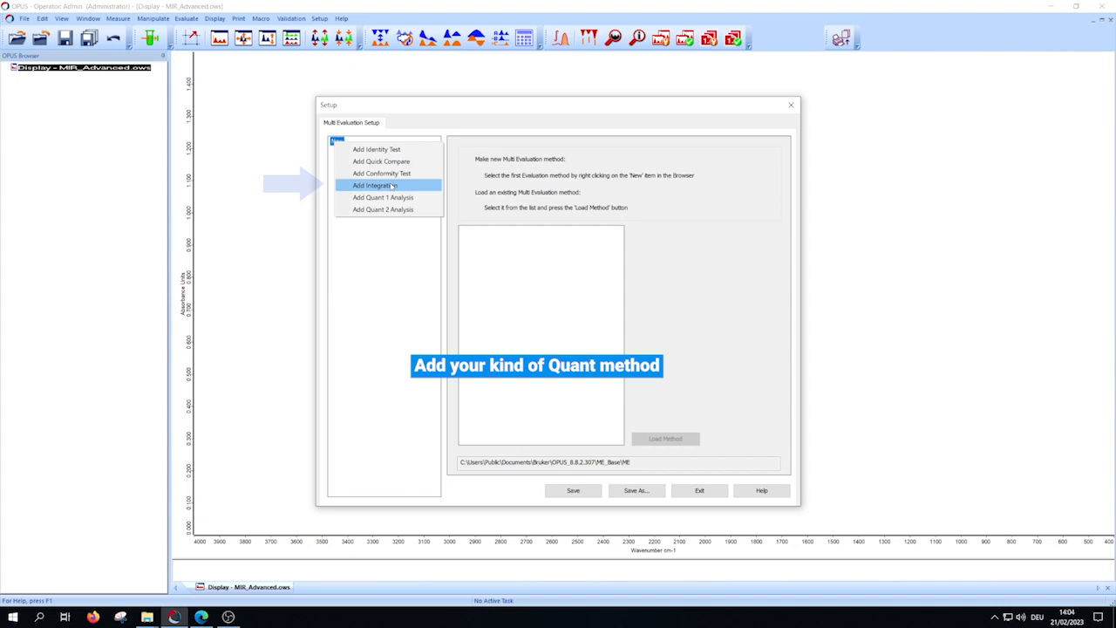
left_click(385, 185)
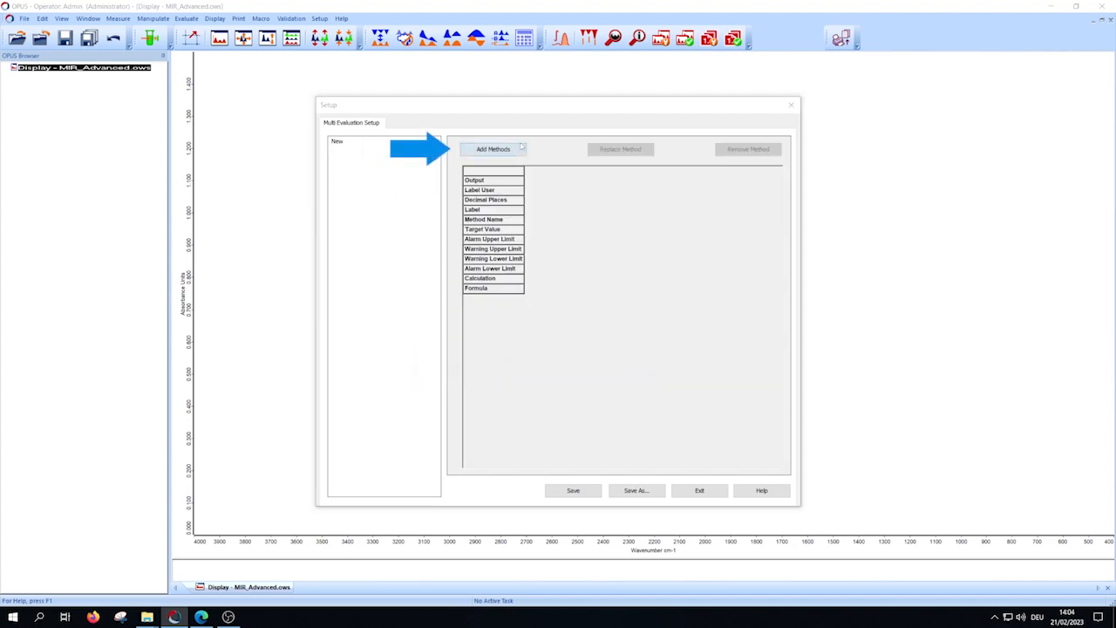
left_click(491, 149)
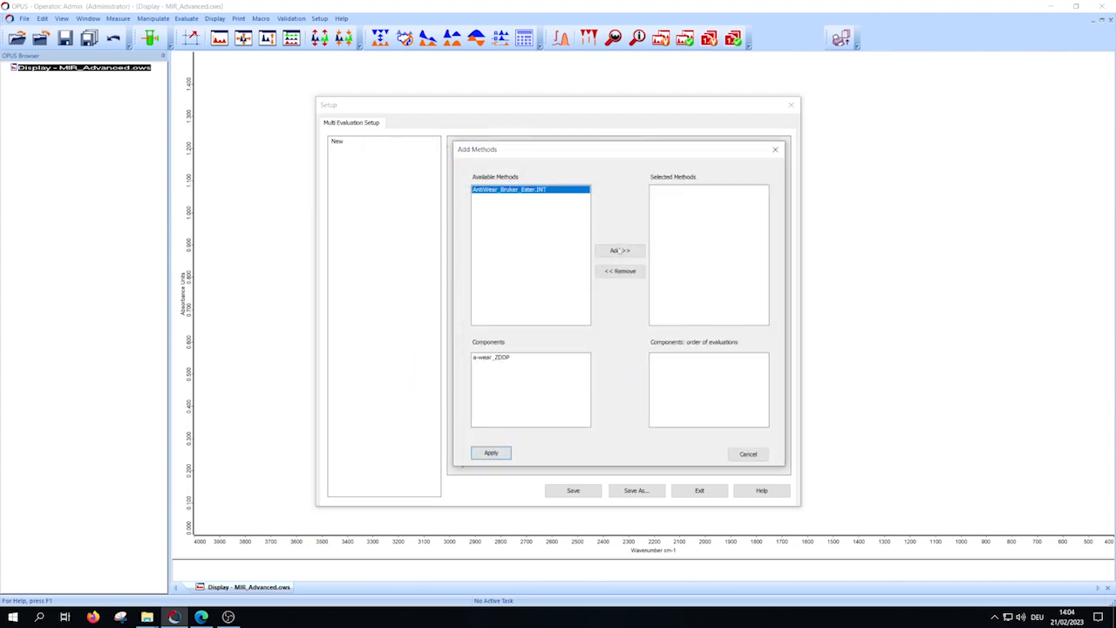
left_click(491, 453)
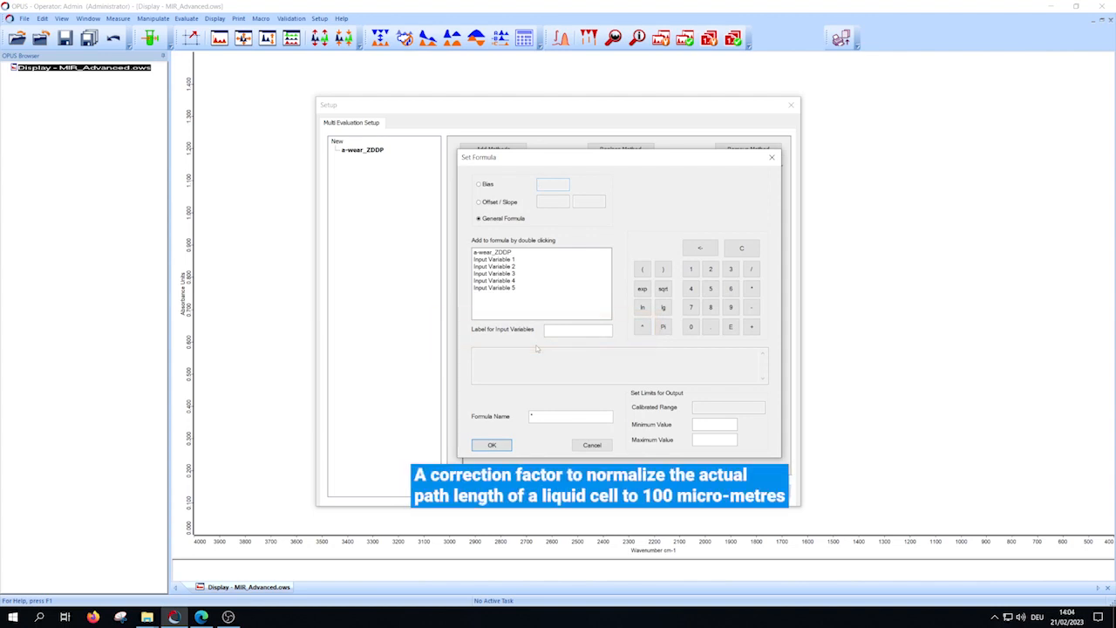
- Enter the formula a-wear_ZDDP*100 / Input Variable 1 (path length), then exit setup
left_click(550, 184)
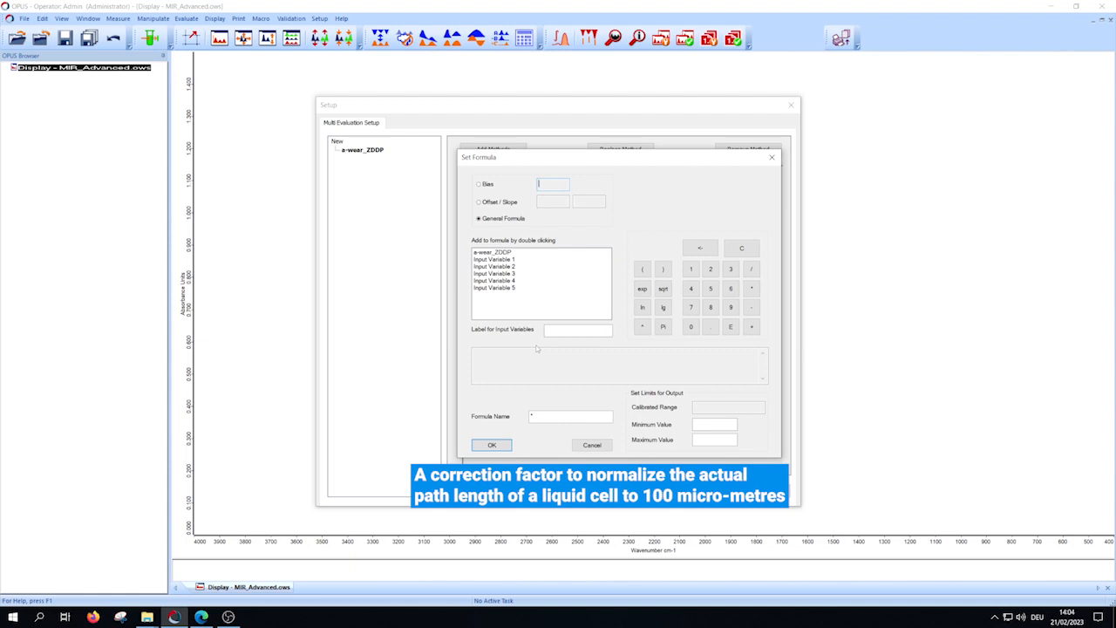
double_click(492, 252)
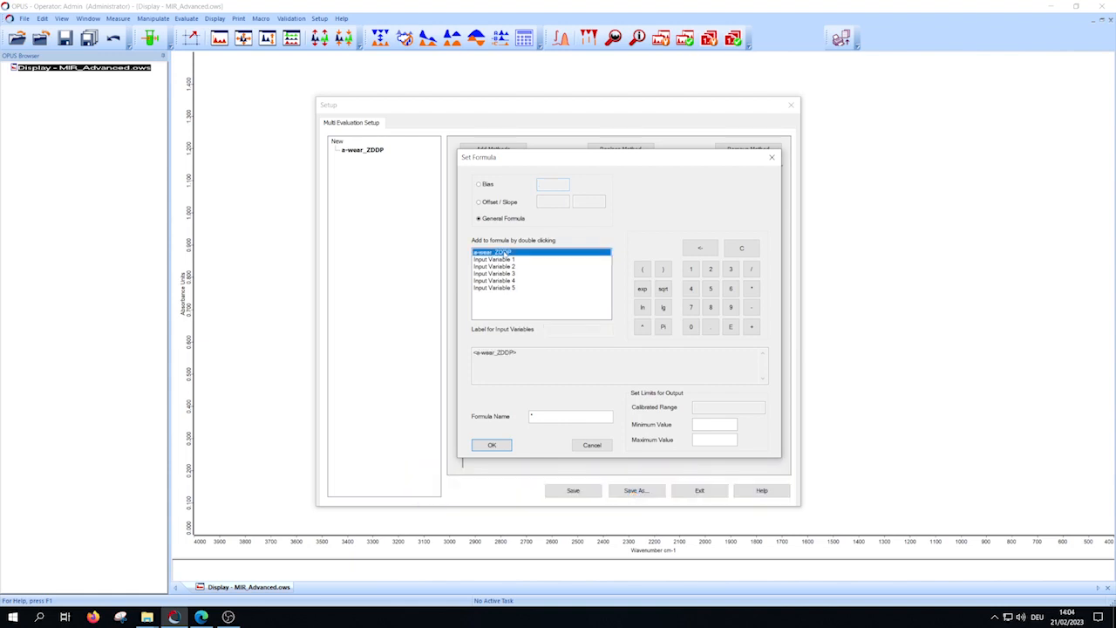
double_click(491, 259)
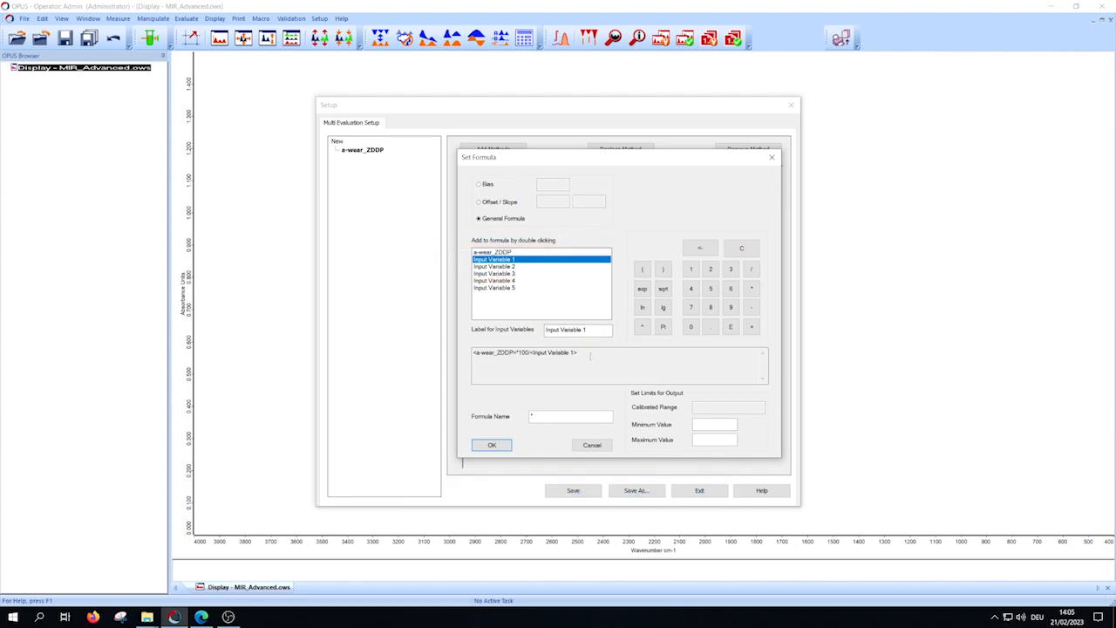
type("pai")
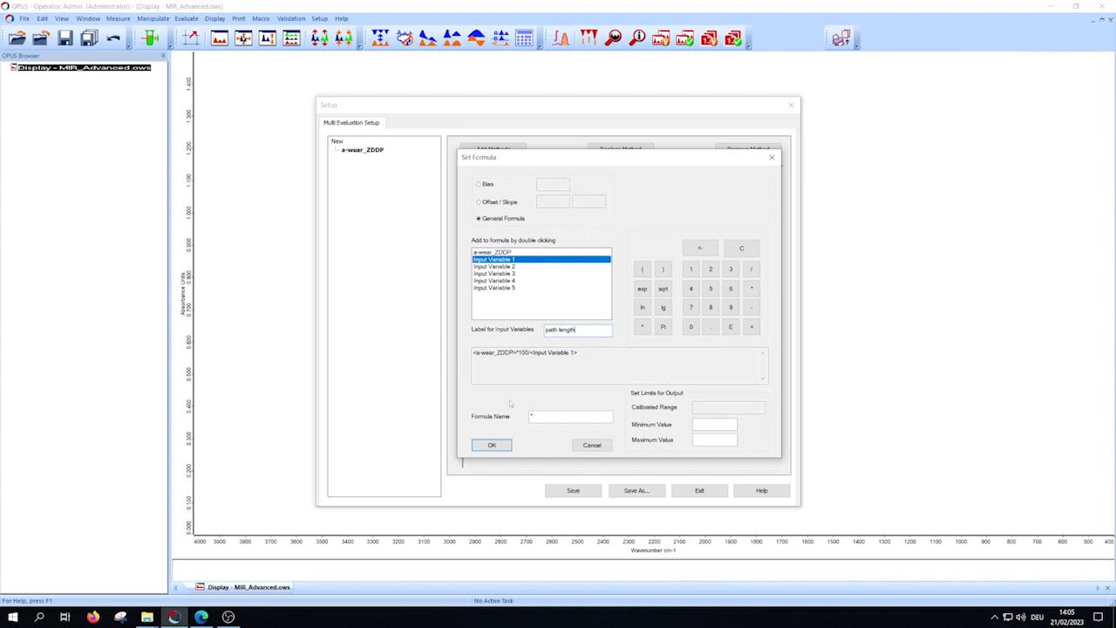
left_click(492, 445)
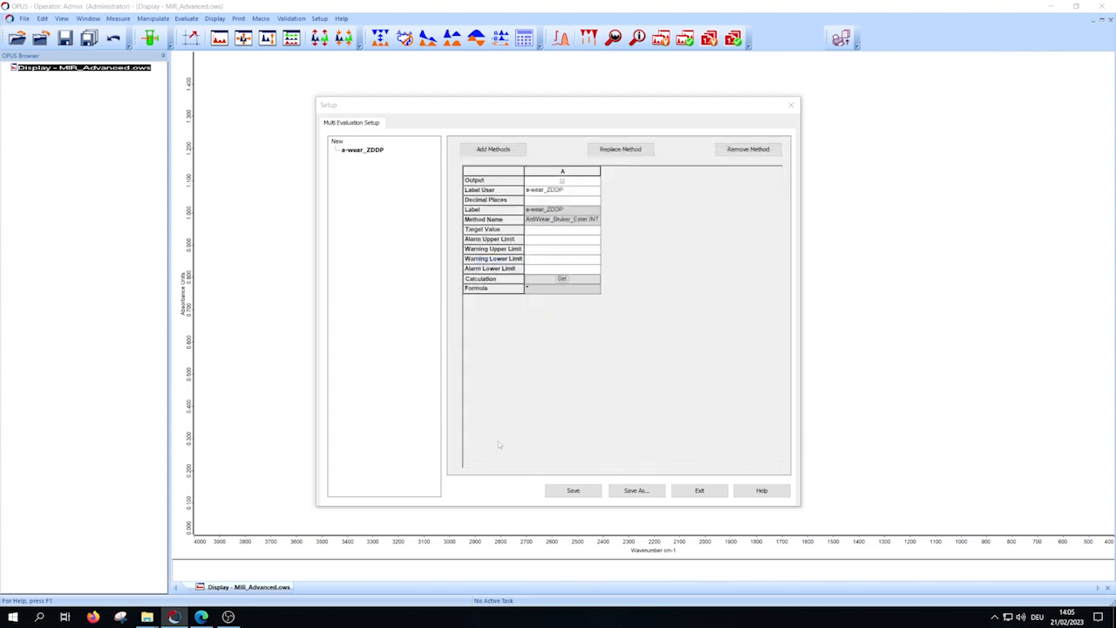
left_click(699, 490)
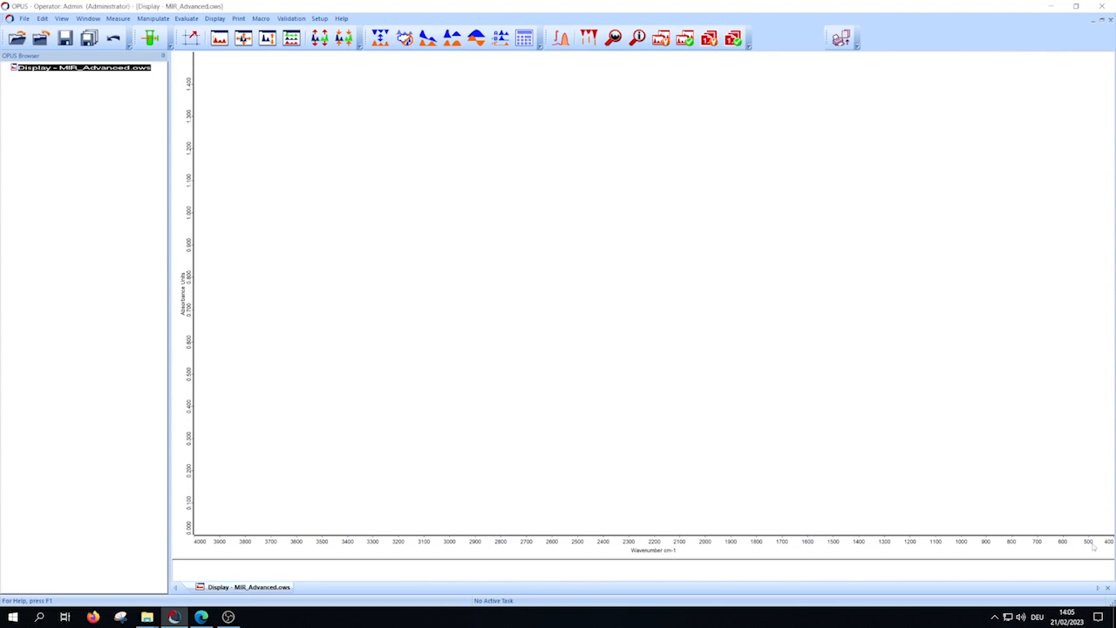
mouse_move(579, 139)
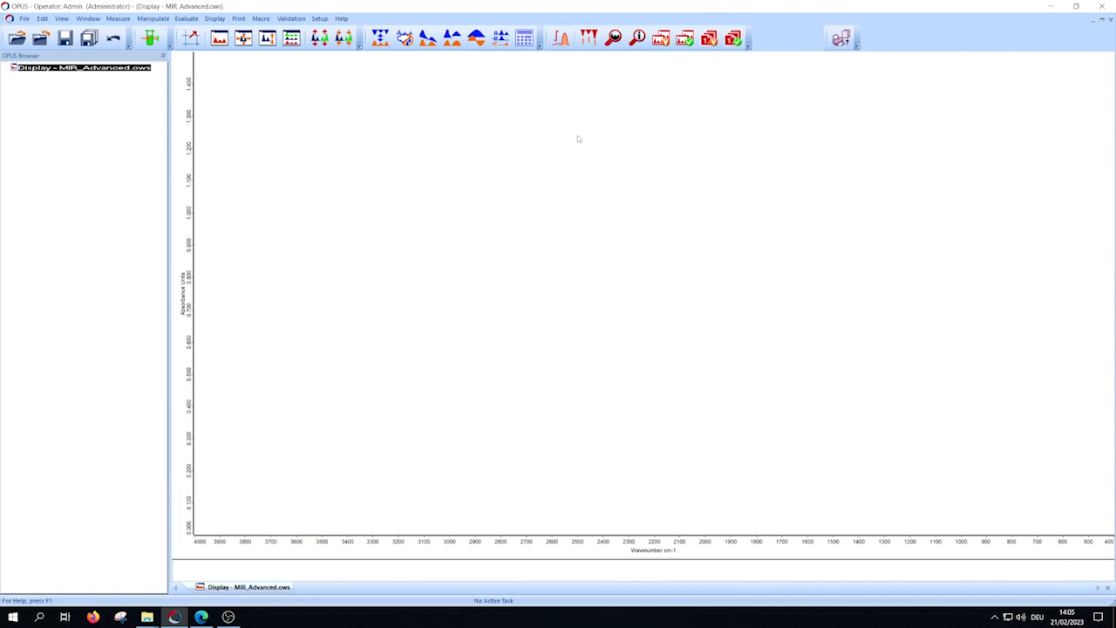
left_click(730, 38)
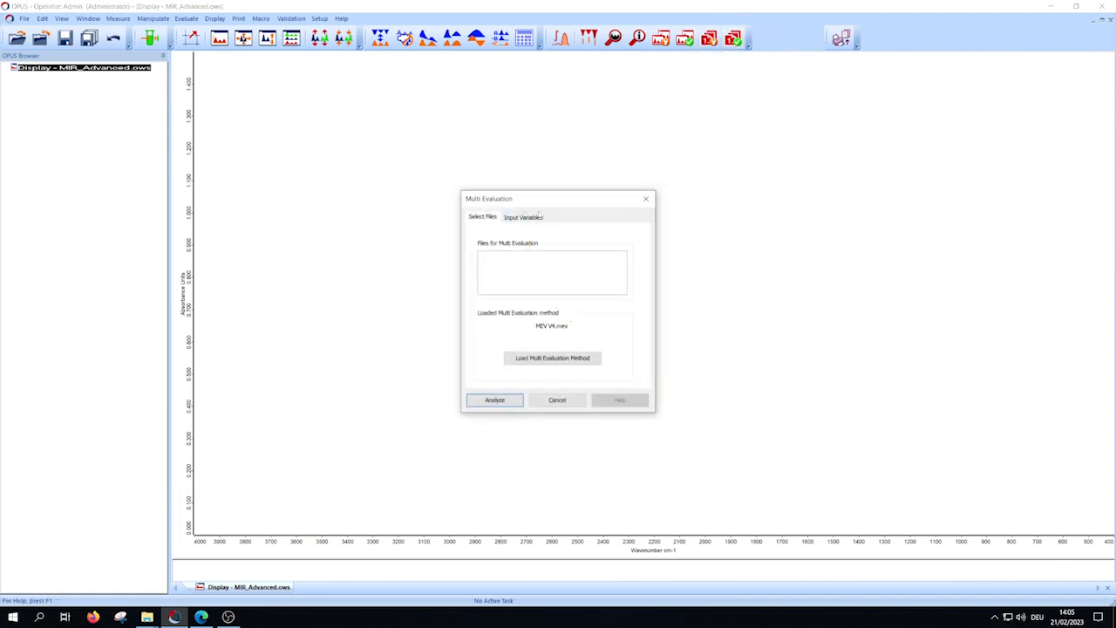
left_click(523, 216)
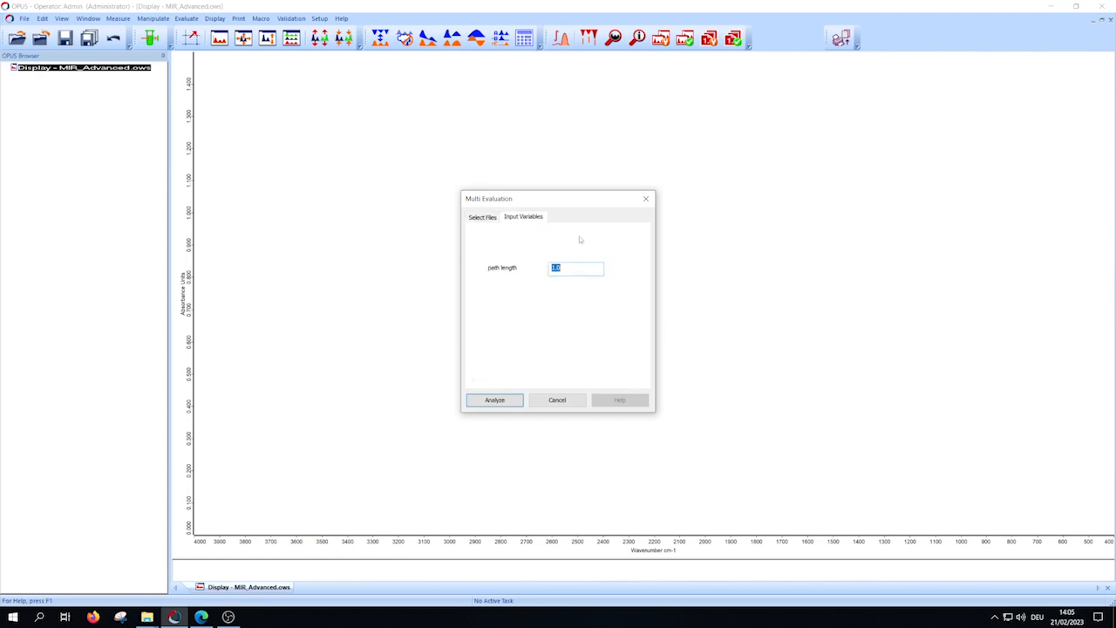
mouse_move(580, 243)
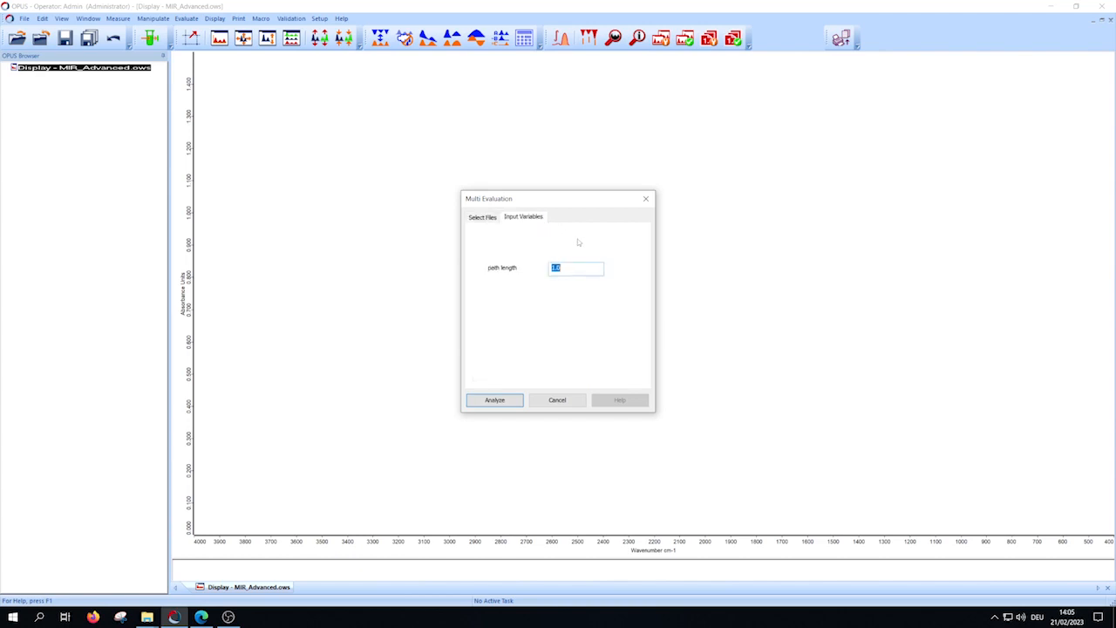
mouse_move(485, 352)
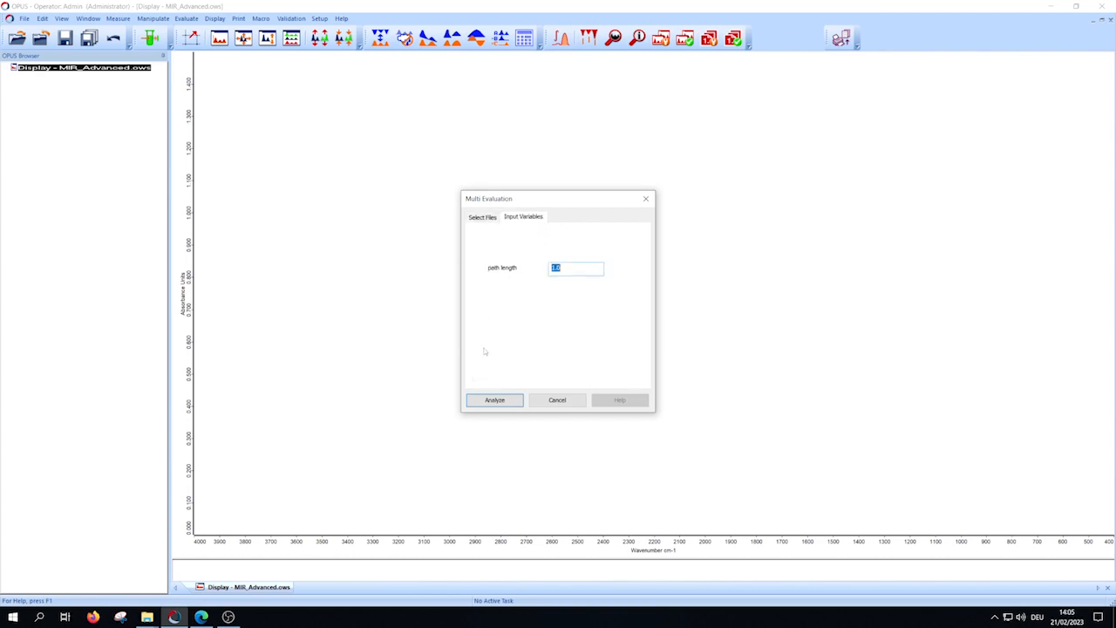
left_click(493, 401)
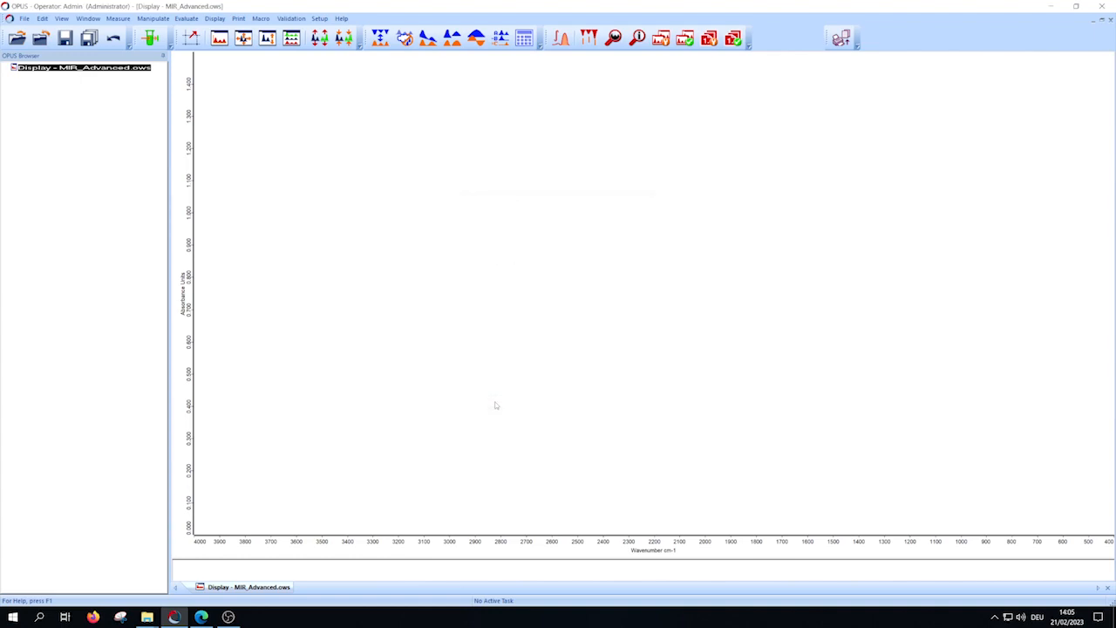